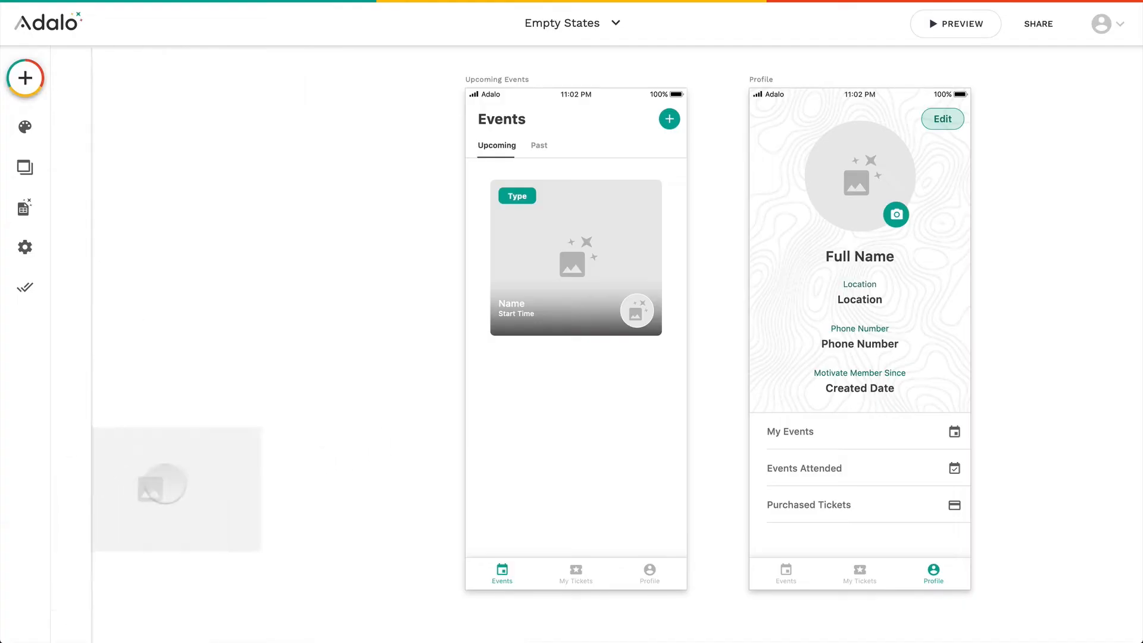
- Place the No Upcoming Events empty-state block below the event list and select its button
left_click(501, 106)
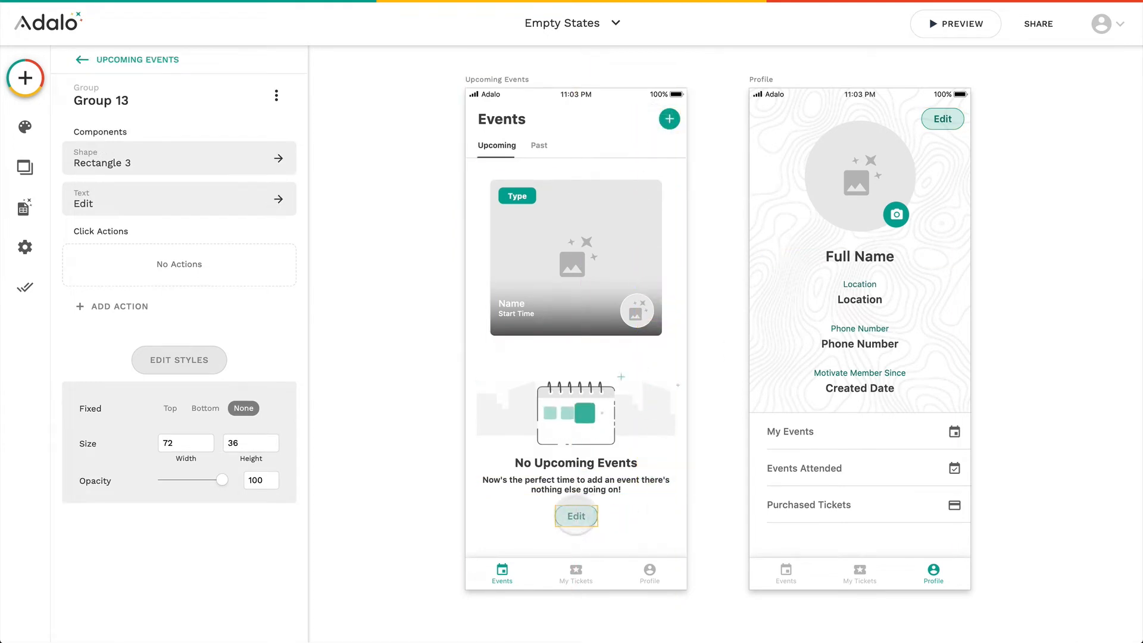
left_click(575, 516)
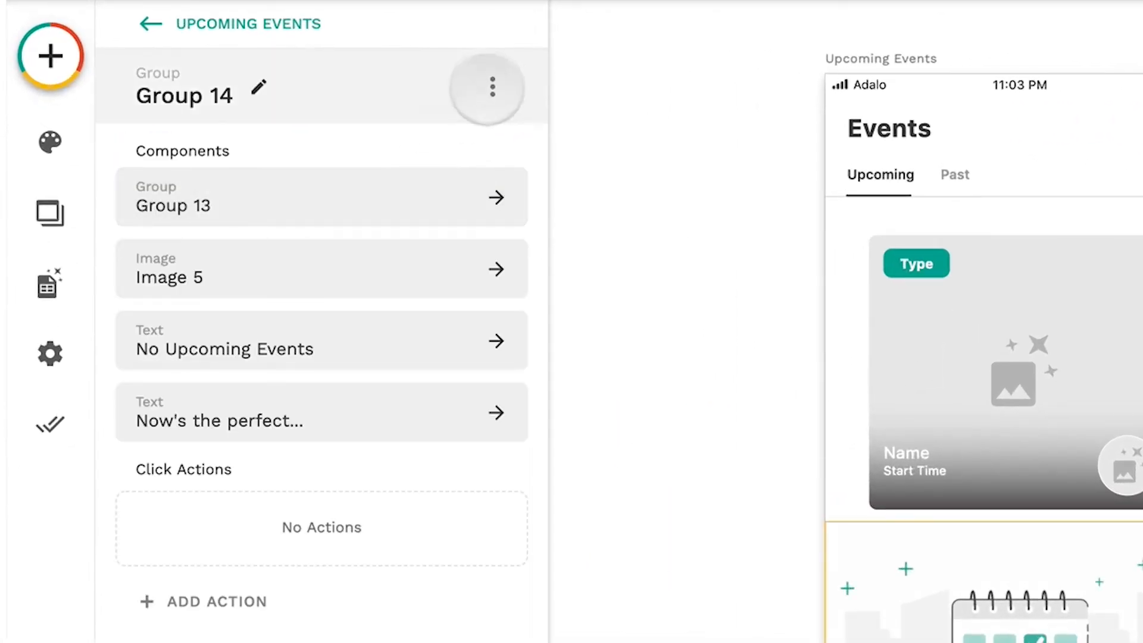
- Make the empty-state group Sometimes Visible when All Events count equals 0, then preview
left_click(492, 87)
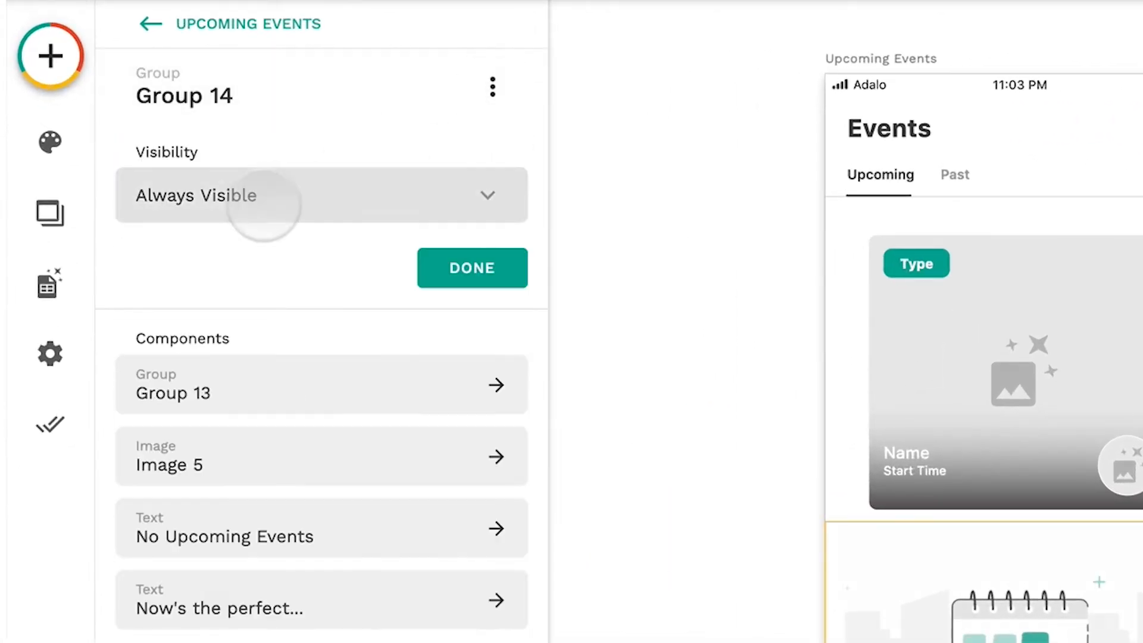
left_click(321, 195)
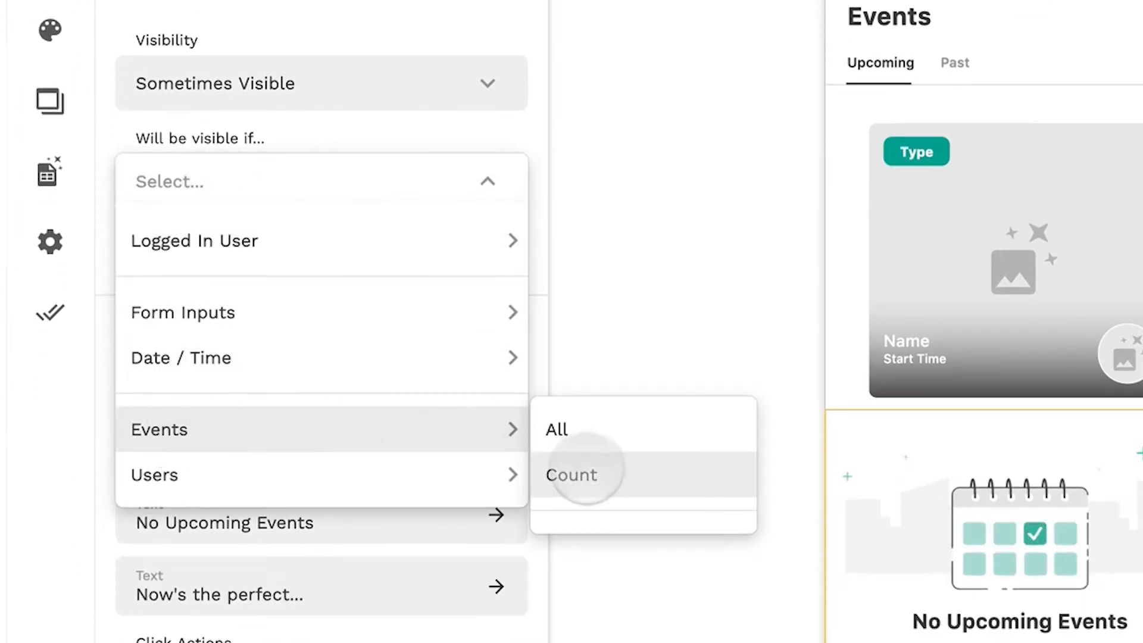
left_click(571, 474)
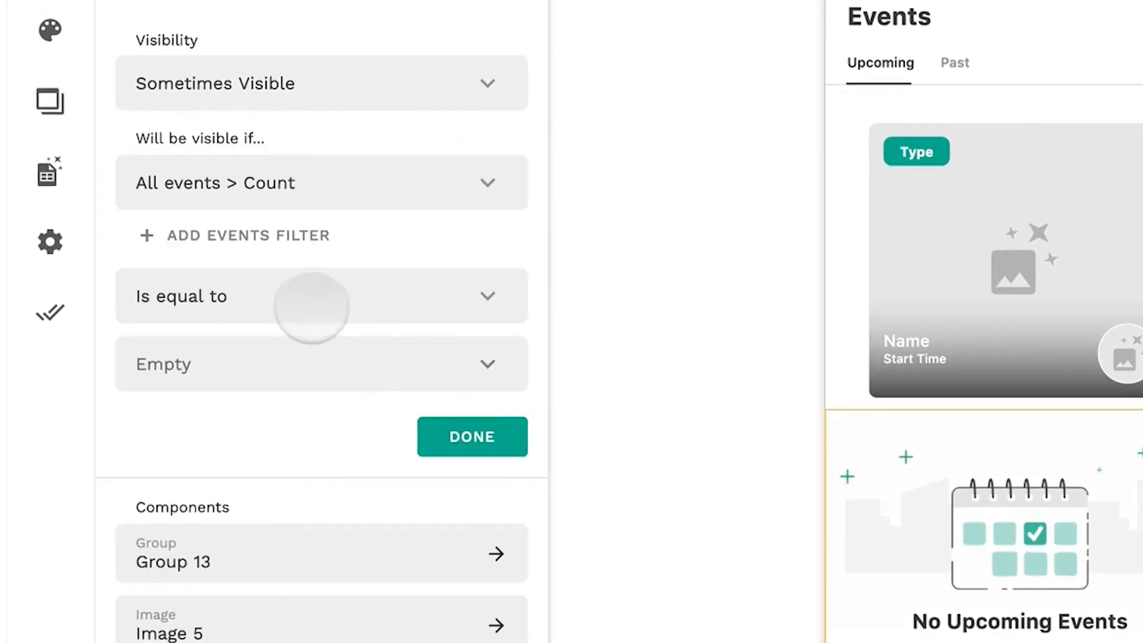
left_click(235, 235)
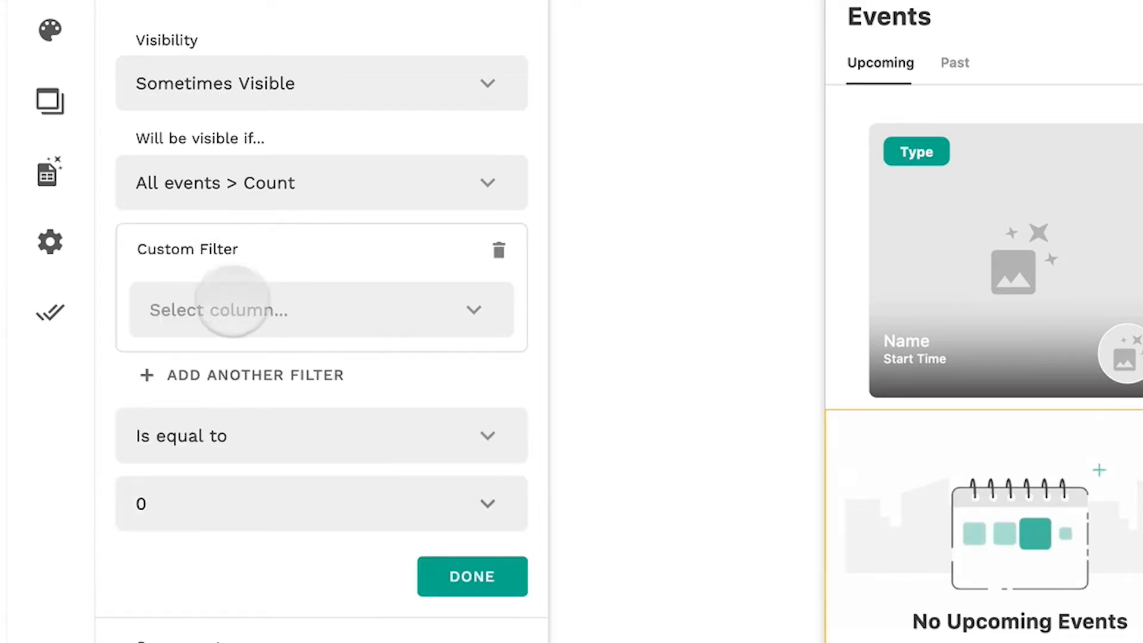
left_click(321, 309)
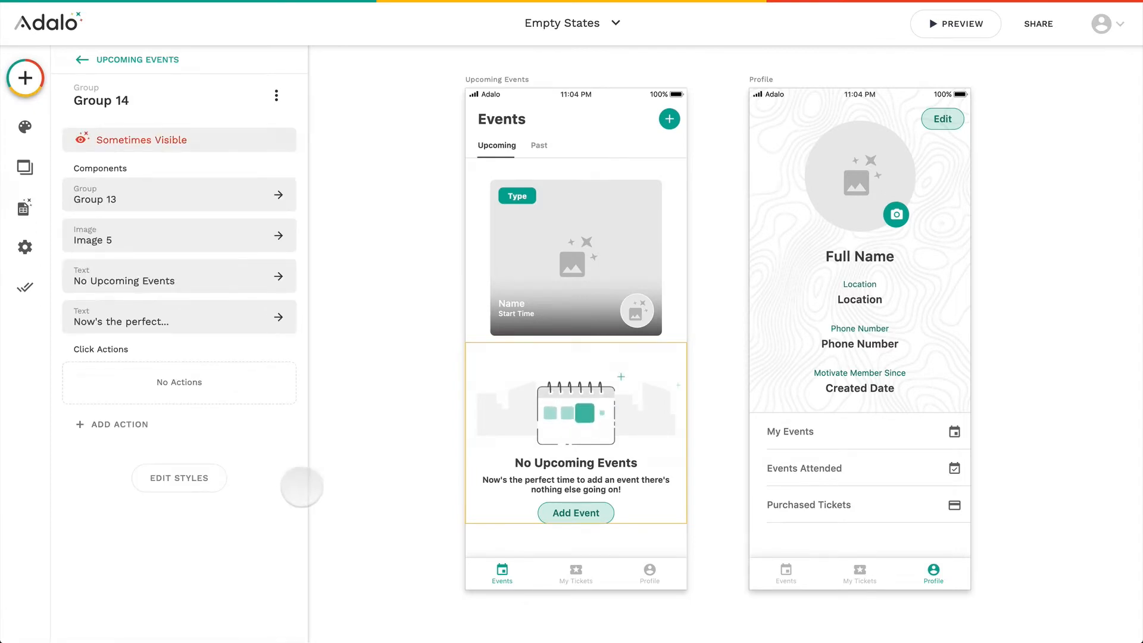
left_click(956, 24)
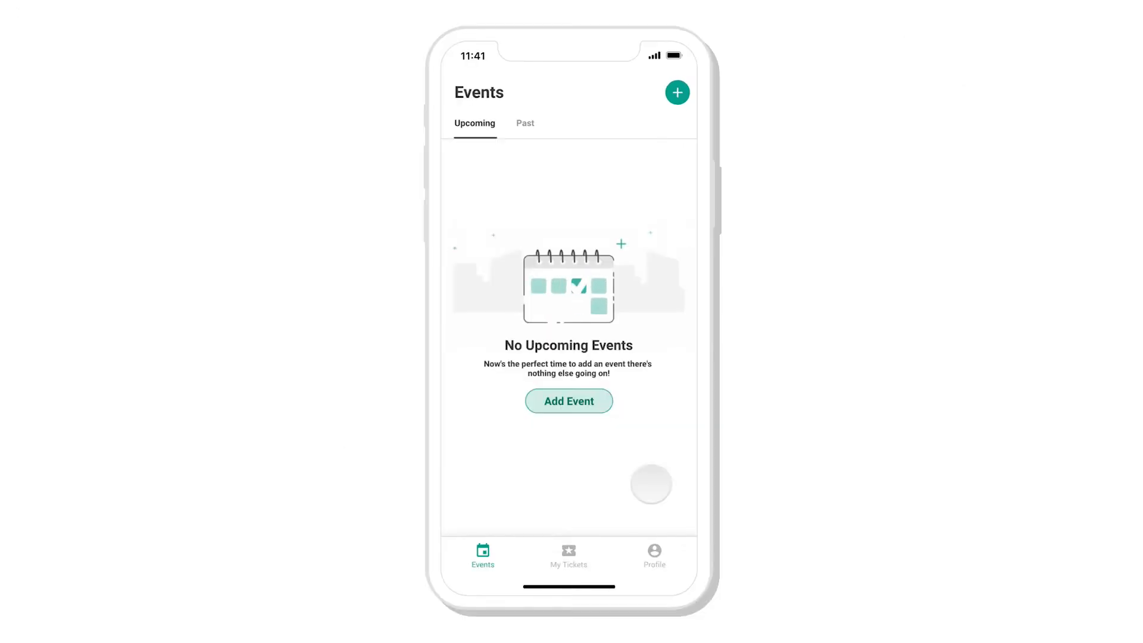
- Add the 'How to Make the Perfect Cold Brew' event at $15.99 with a start time
left_click(568, 401)
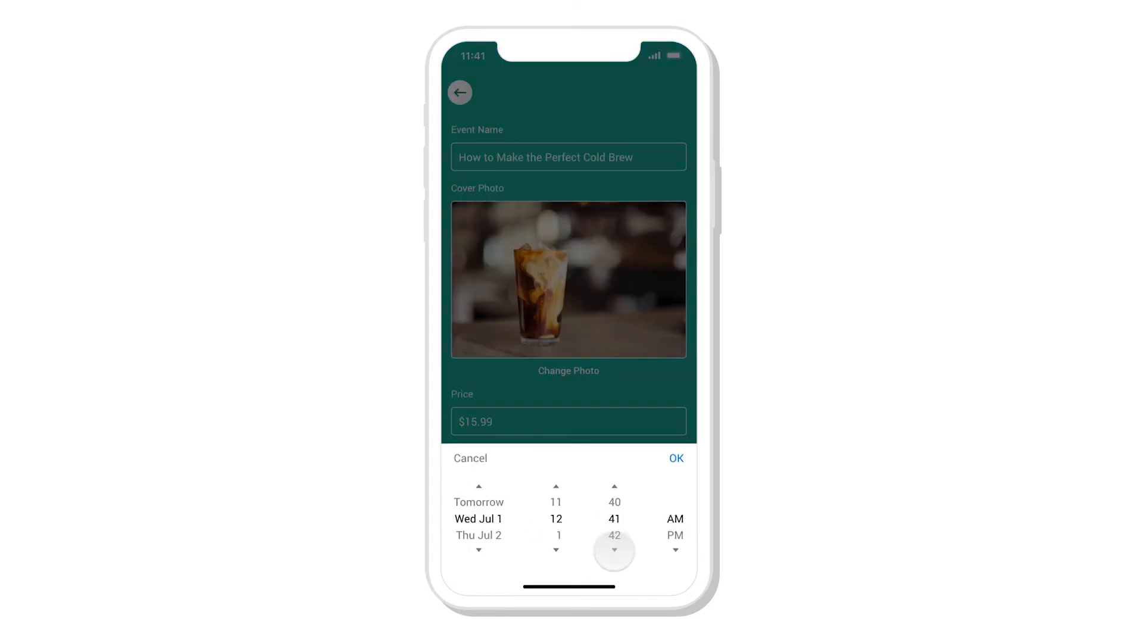
left_click(675, 458)
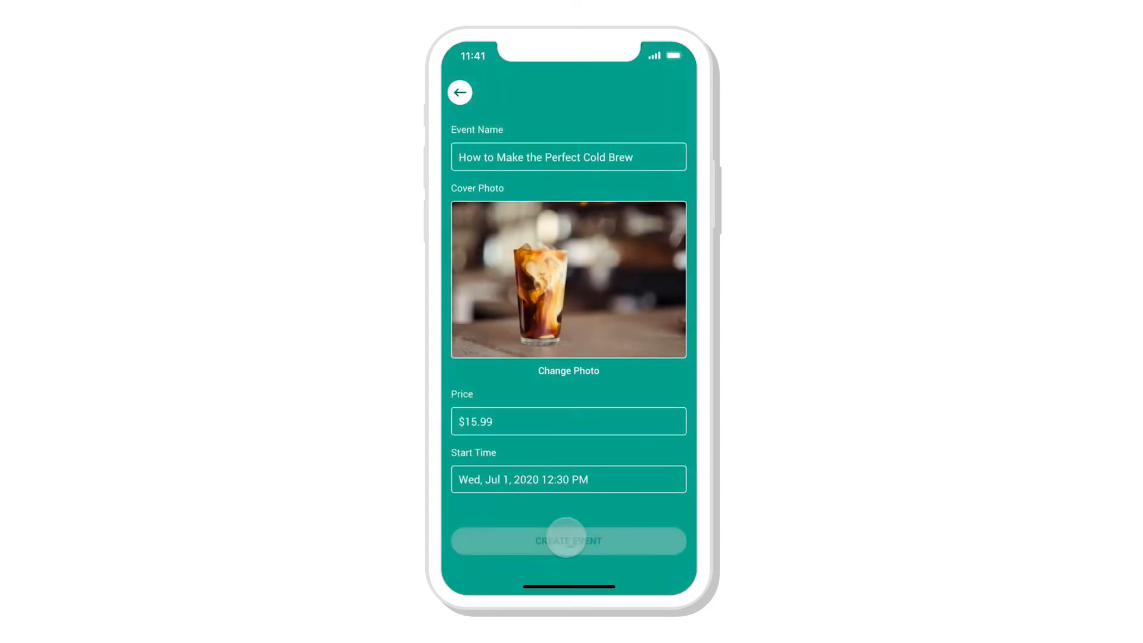
left_click(568, 541)
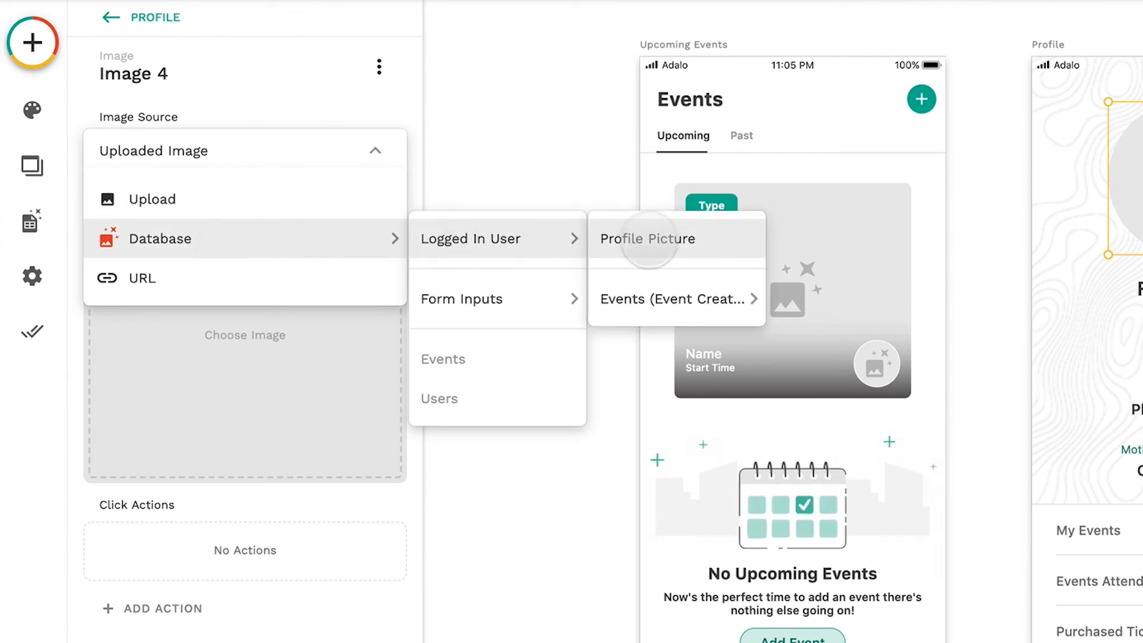
- Source the Profile image from Logged In User > Profile Picture, with a placeholder fallback
left_click(647, 238)
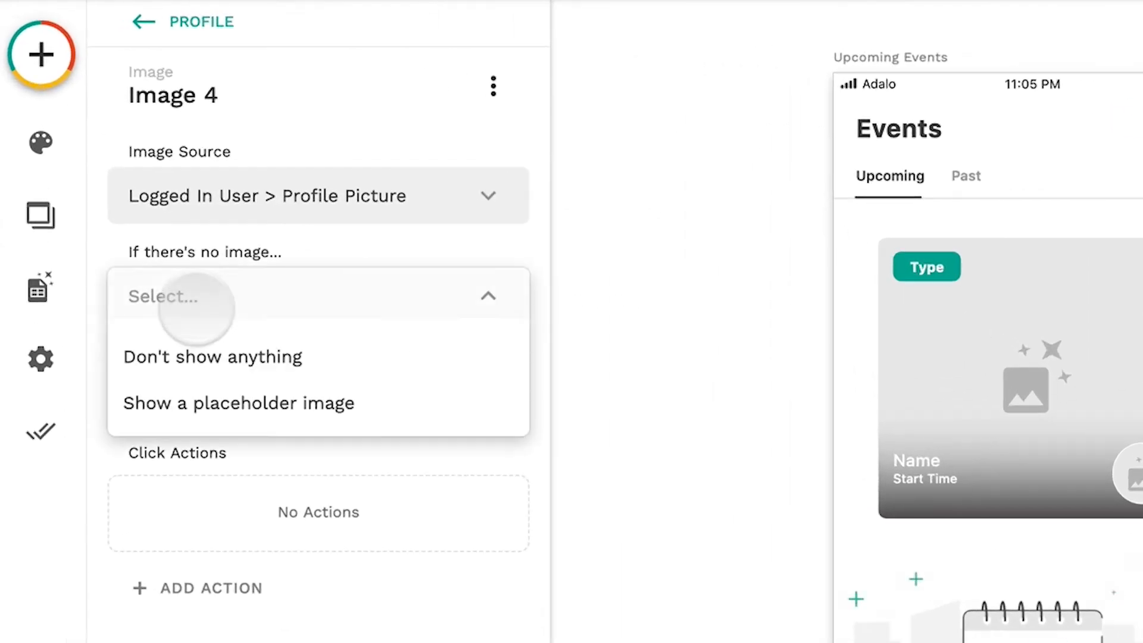
left_click(239, 403)
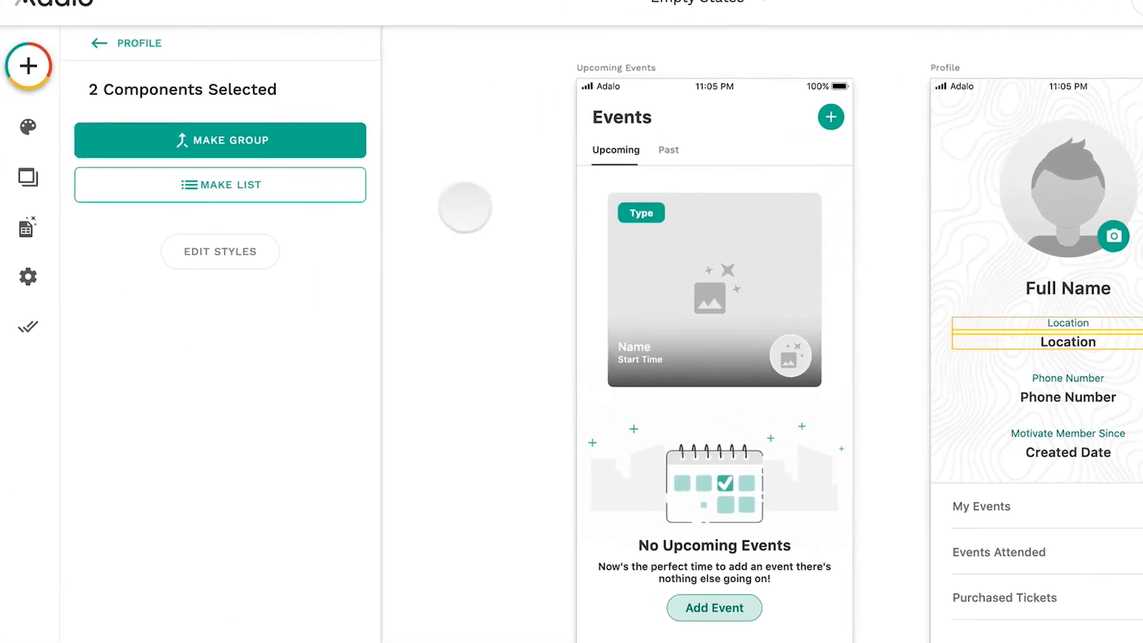
- Group Location and Phone Number fields, showing each only when the user's value isn't empty
left_click(220, 140)
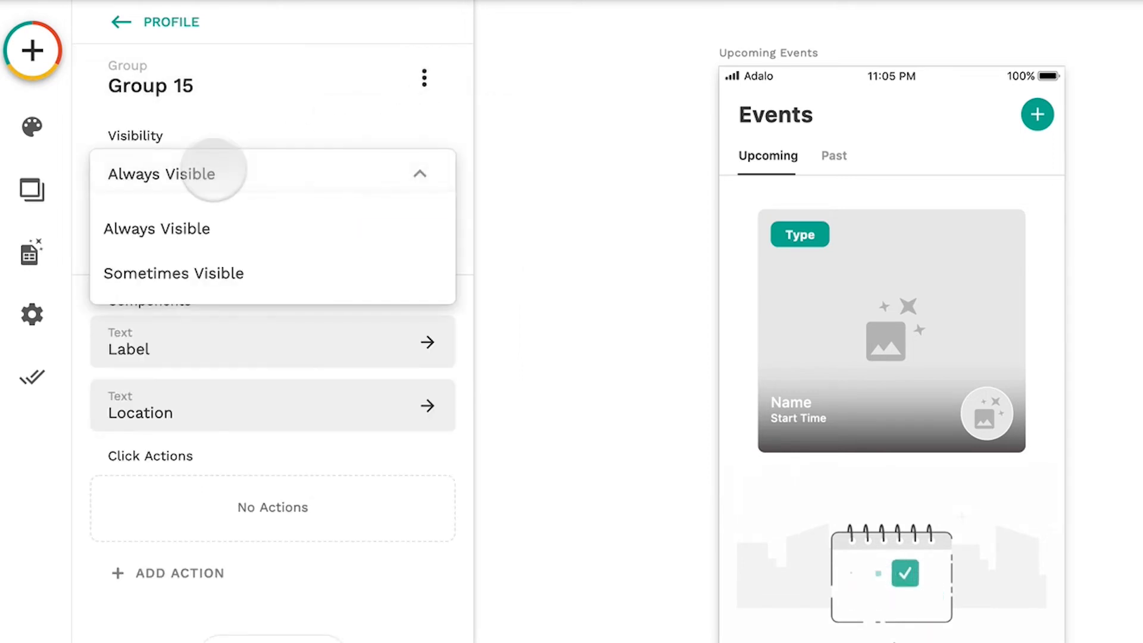
left_click(172, 272)
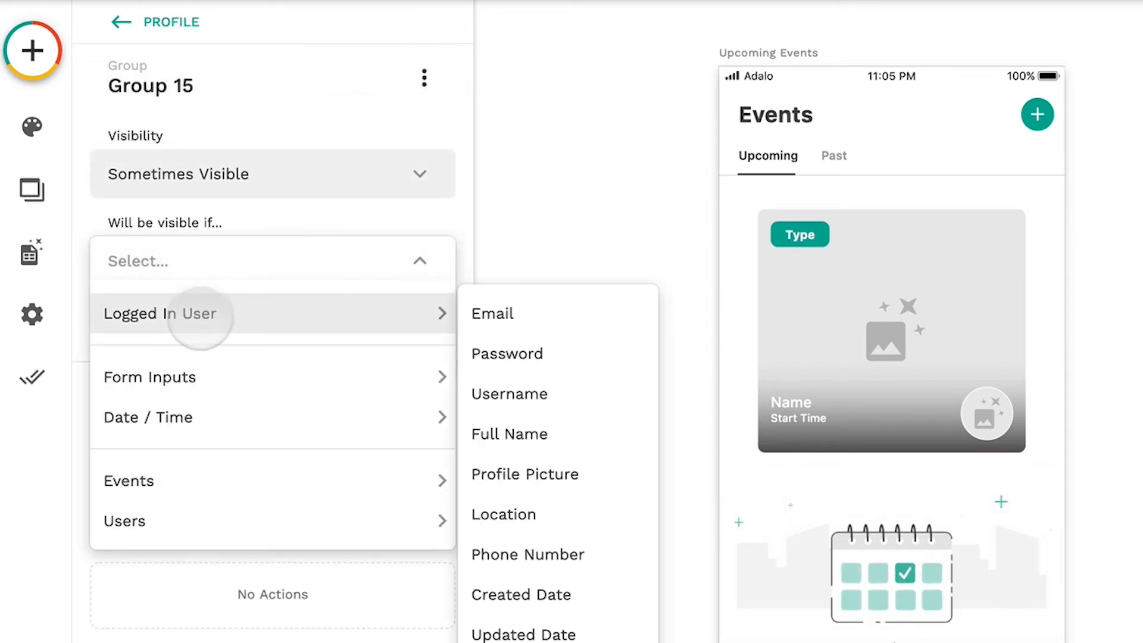
left_click(502, 514)
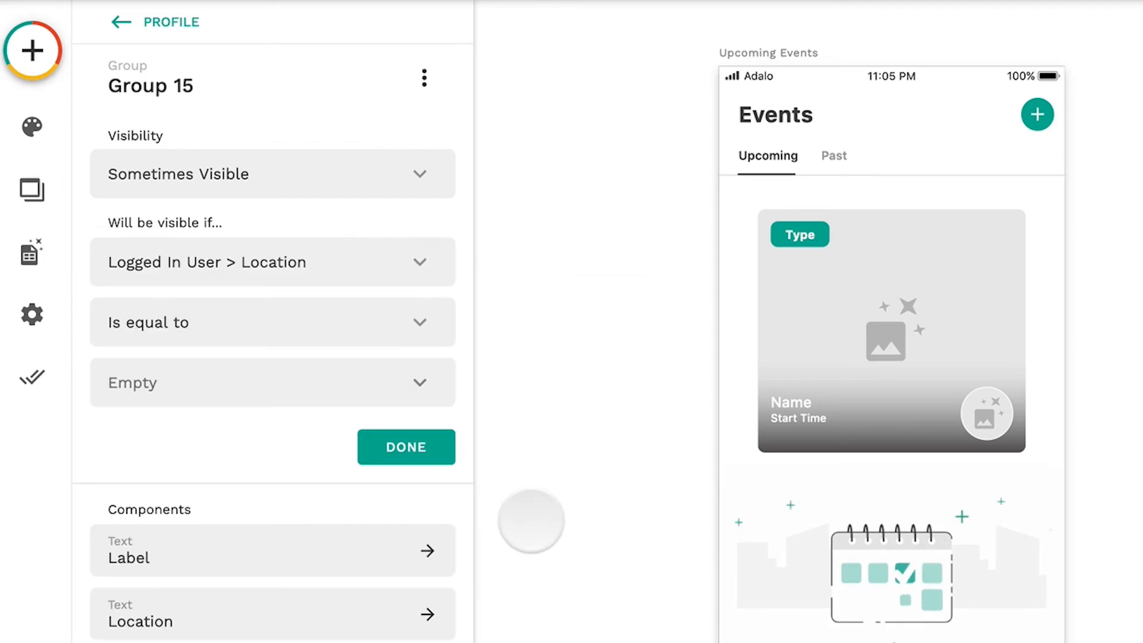
left_click(273, 322)
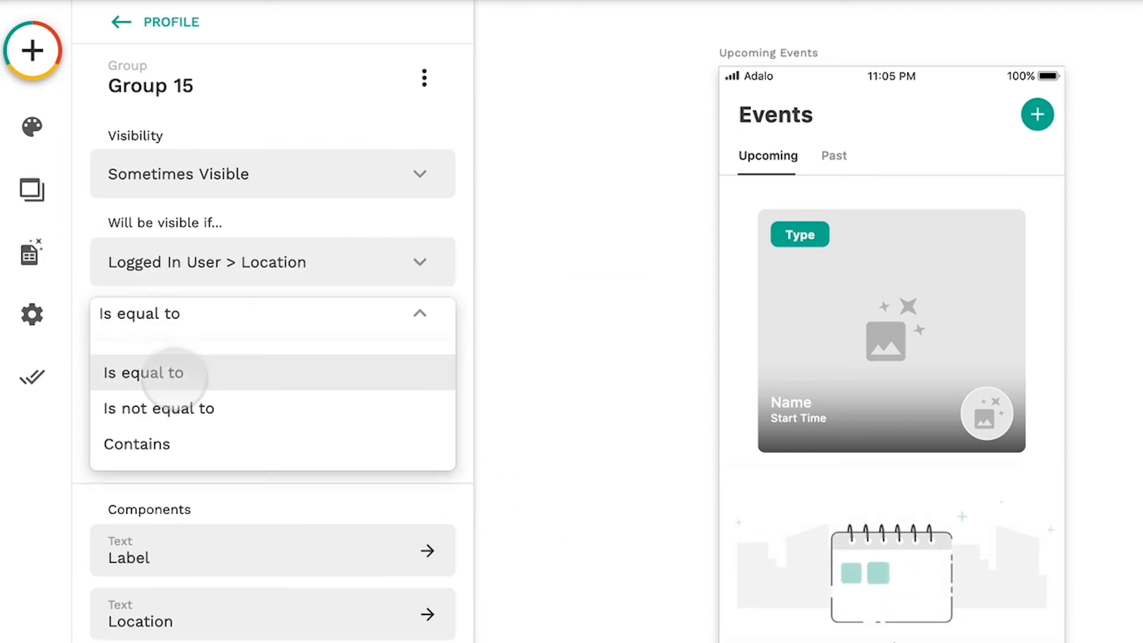
left_click(158, 408)
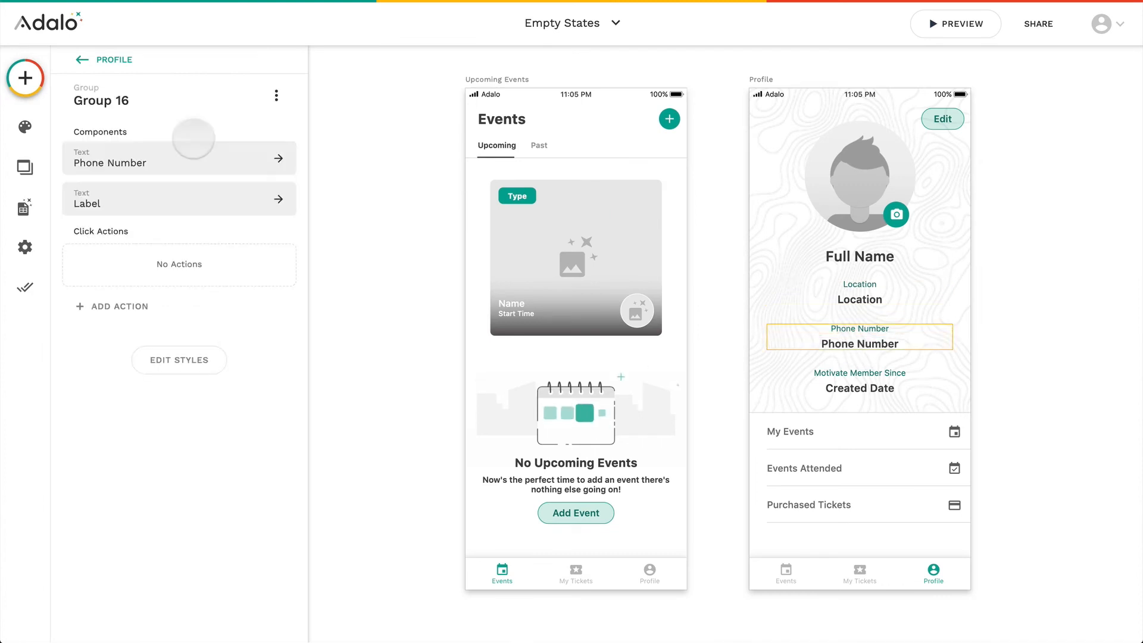
left_click(107, 245)
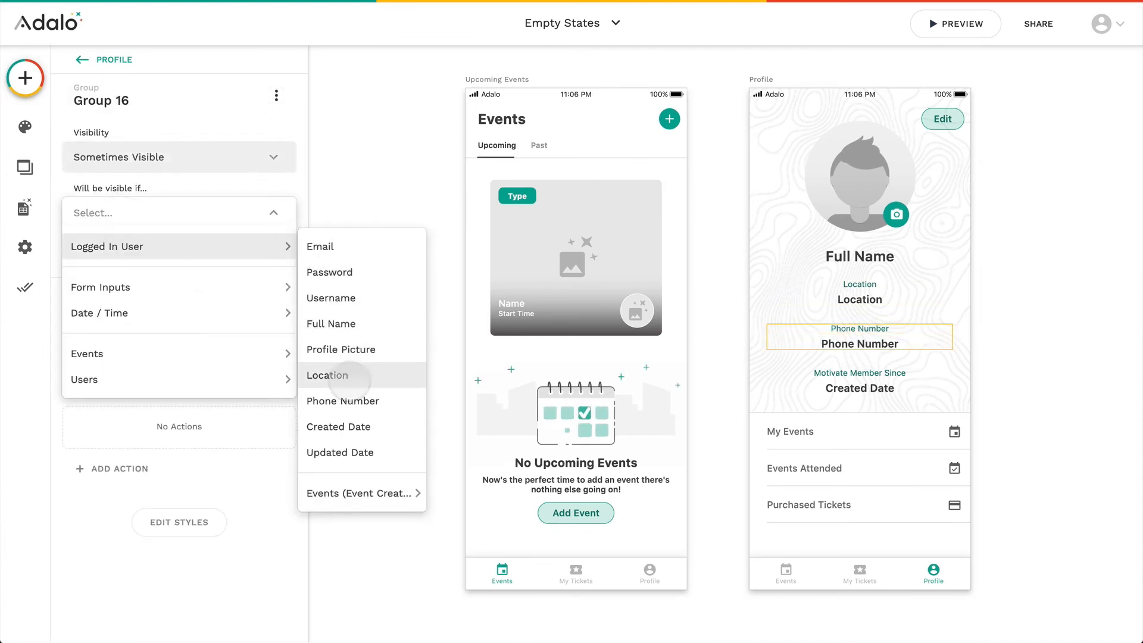
left_click(328, 374)
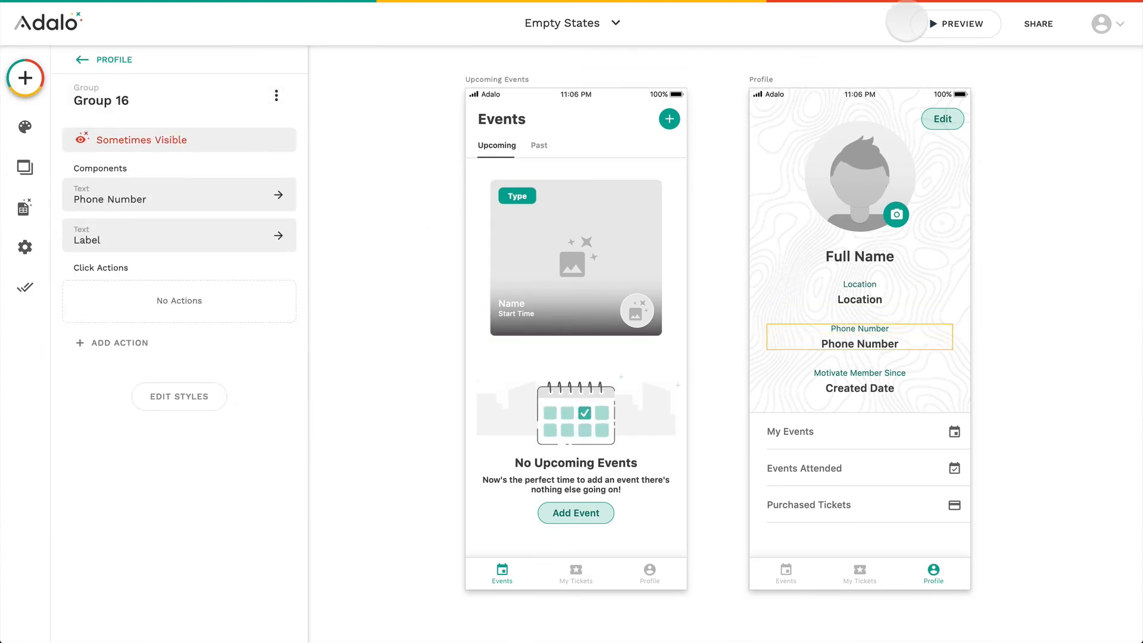
- In the preview, choose and save a new profile photo
left_click(962, 23)
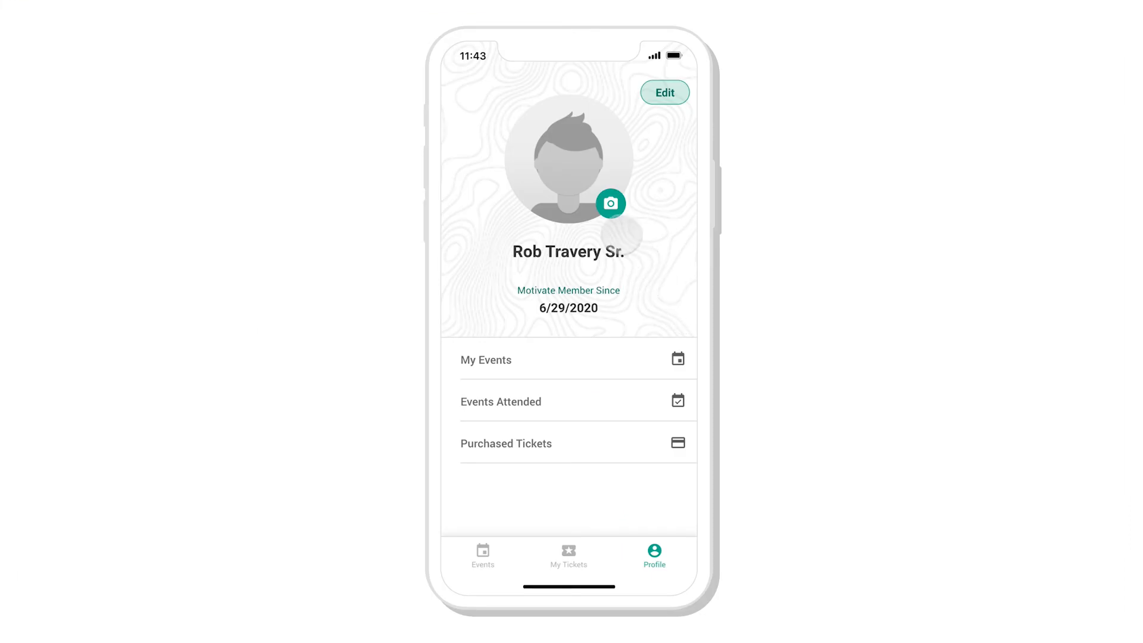
left_click(663, 92)
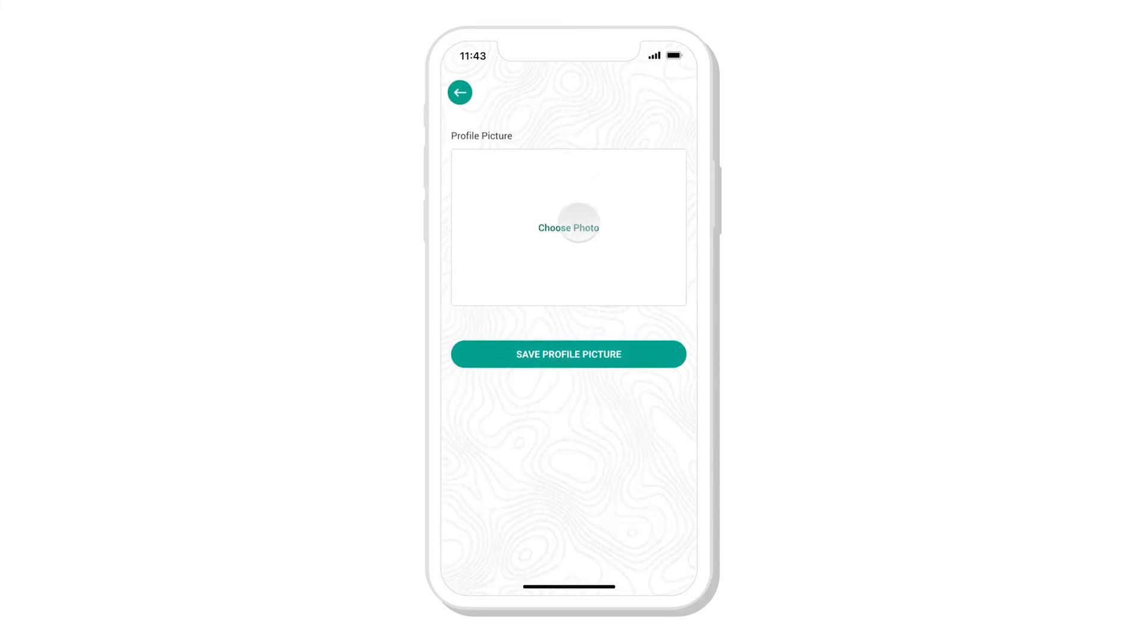
left_click(567, 227)
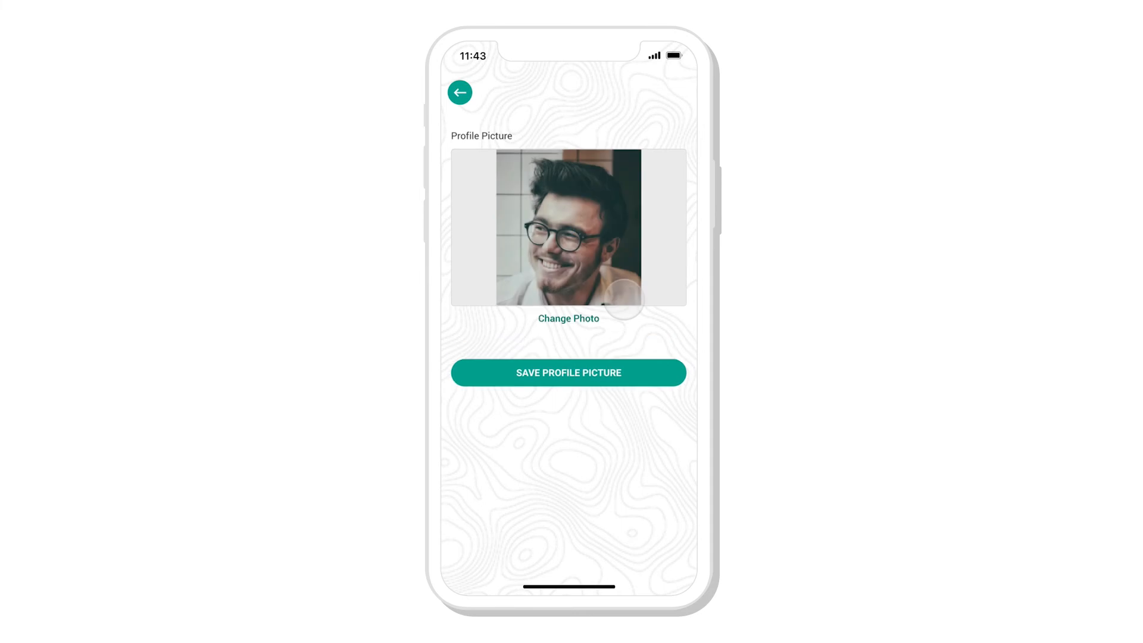
left_click(568, 372)
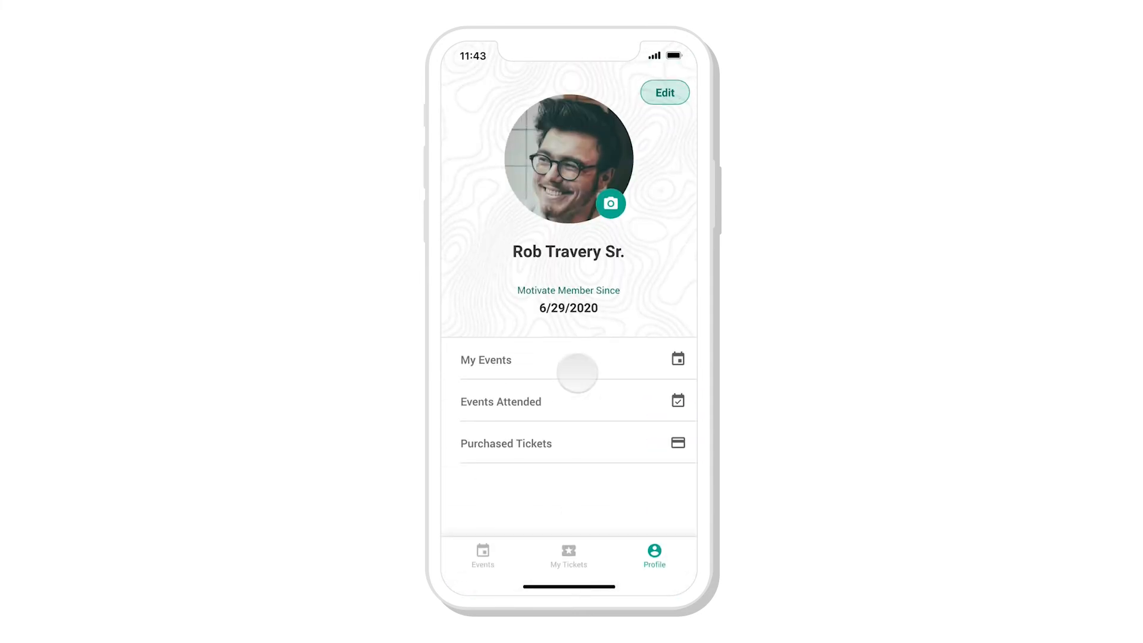
- Edit the profile with location 'Portland, Maine' and a phone number, then update it
left_click(663, 93)
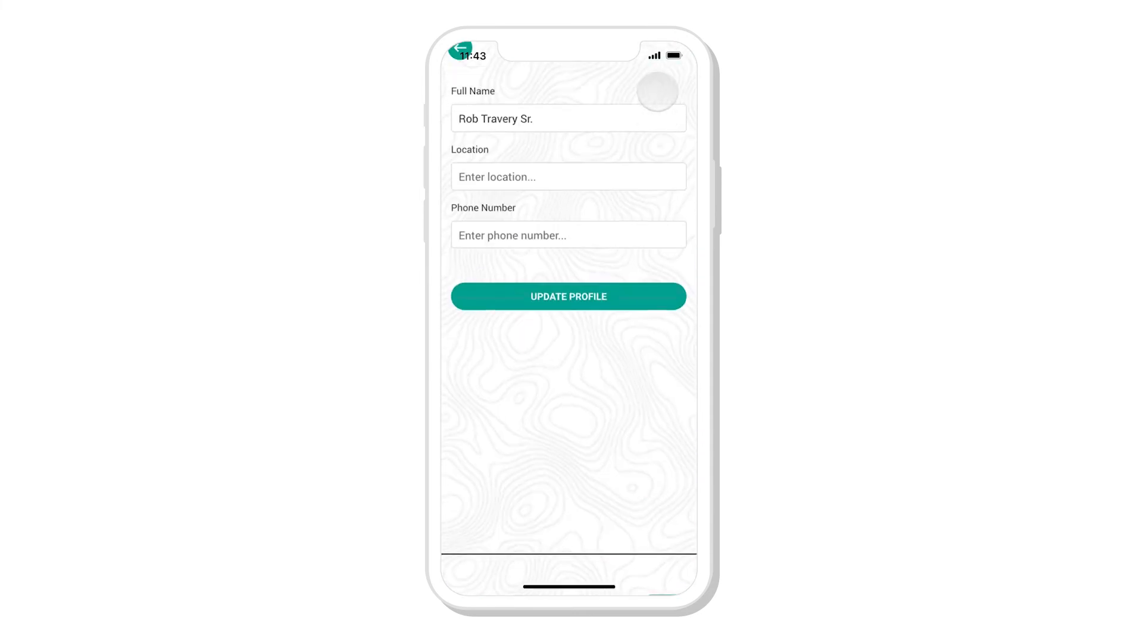
type("Portland, M")
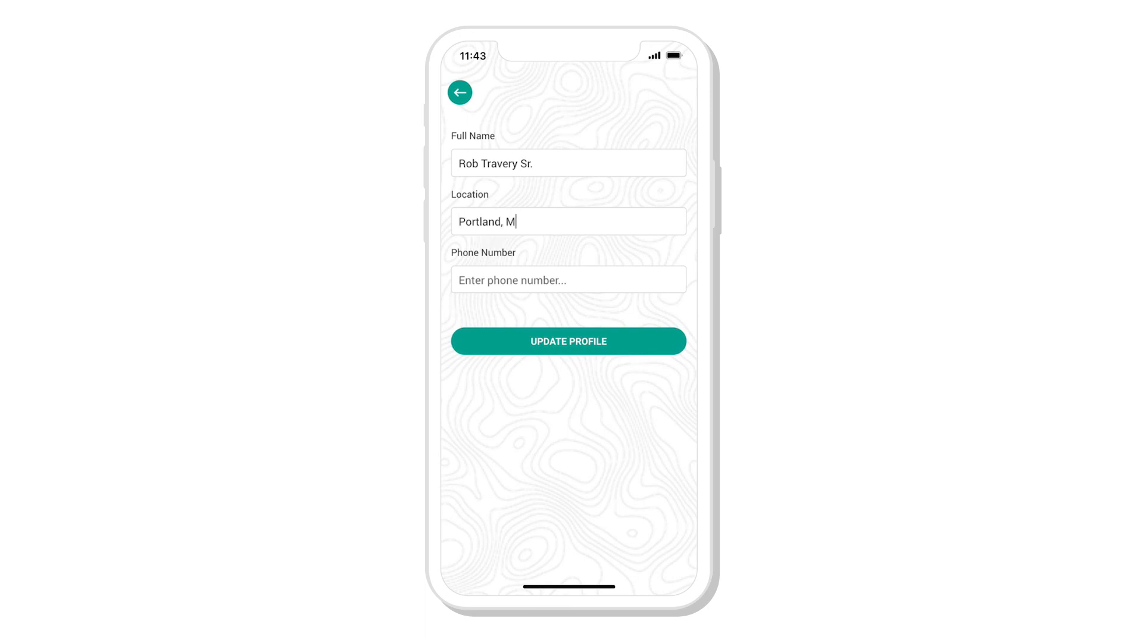
left_click(516, 347)
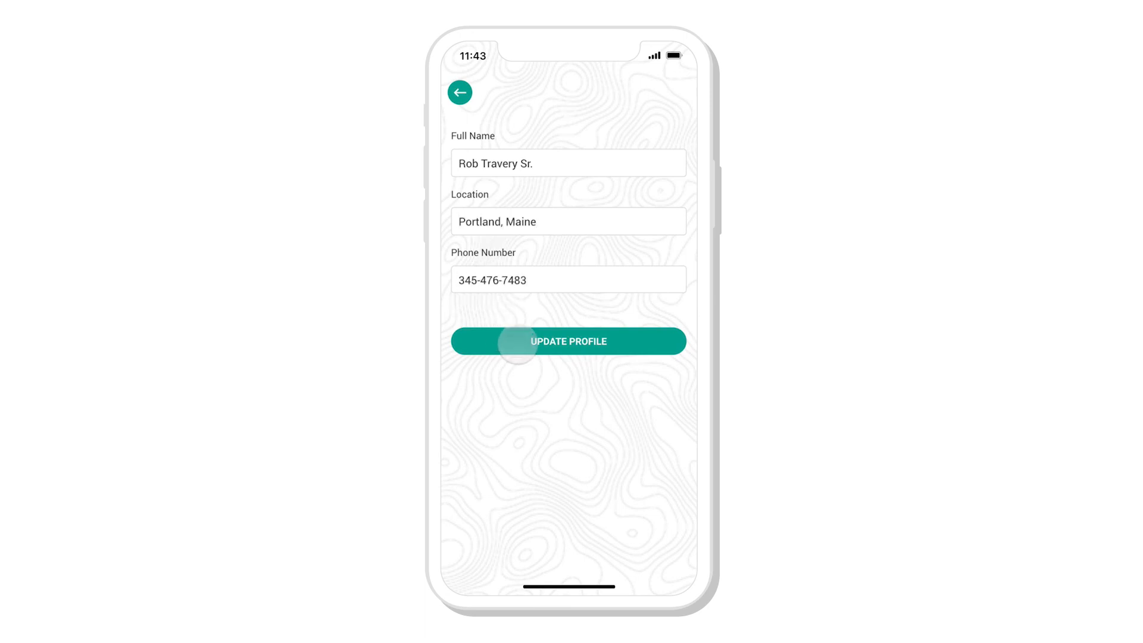
left_click(568, 342)
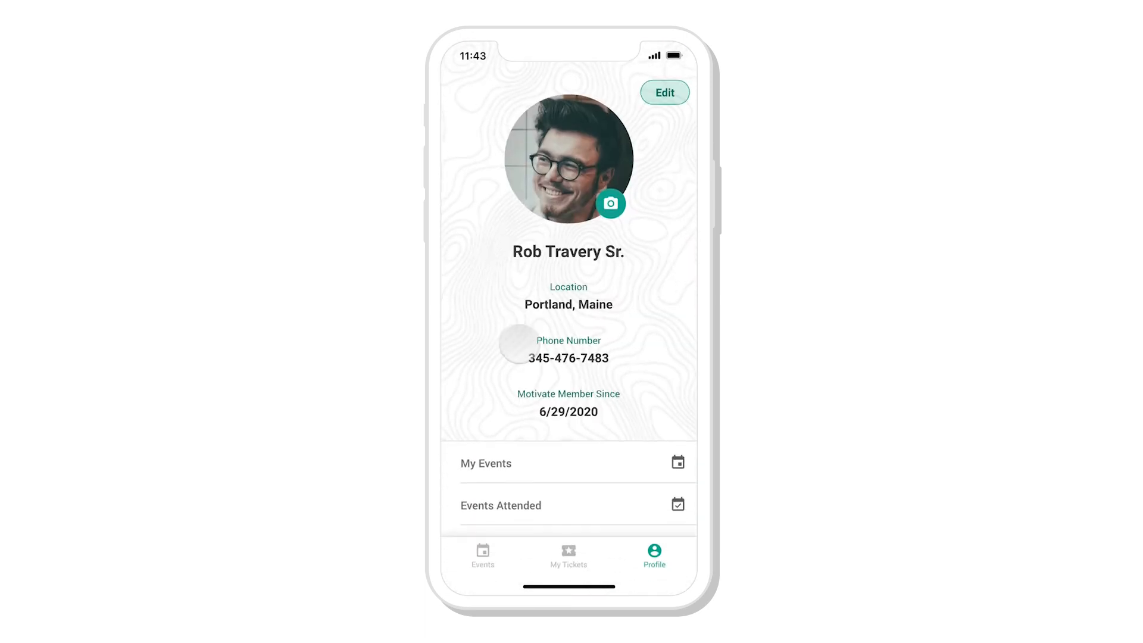